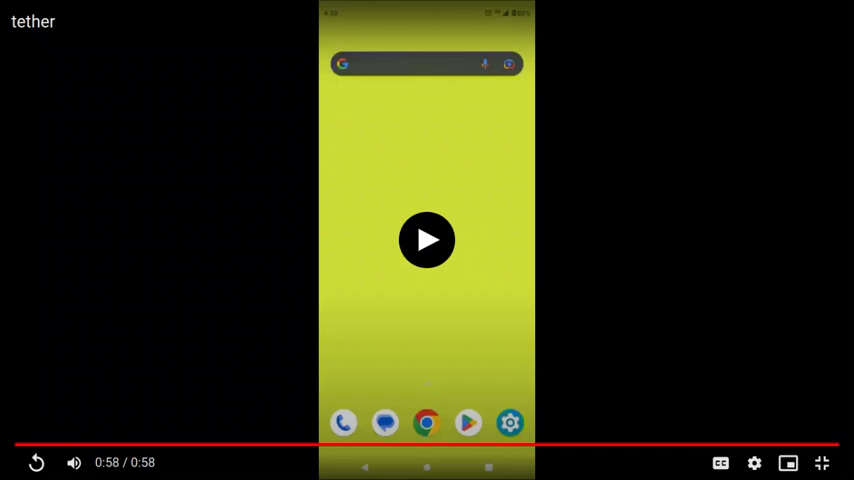
Launch the Settings app from the home screen dock's gear icon.
left_click(427, 240)
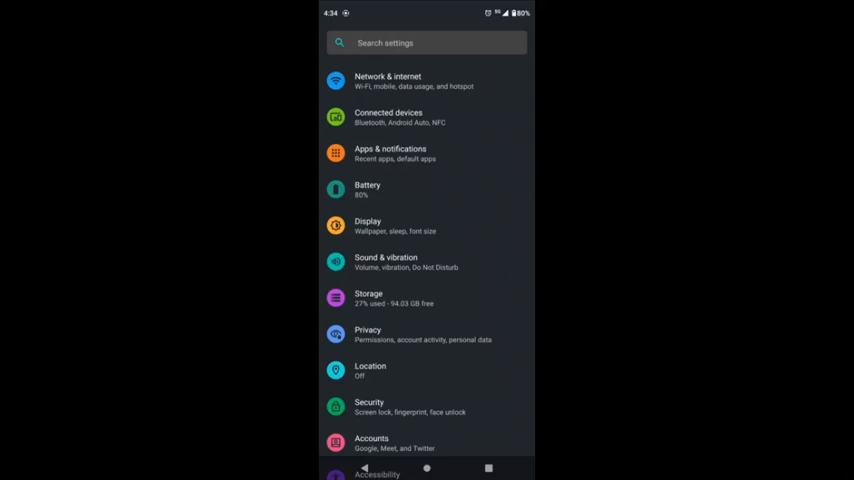
Go to the Network & internet page in Settings.
left_click(388, 80)
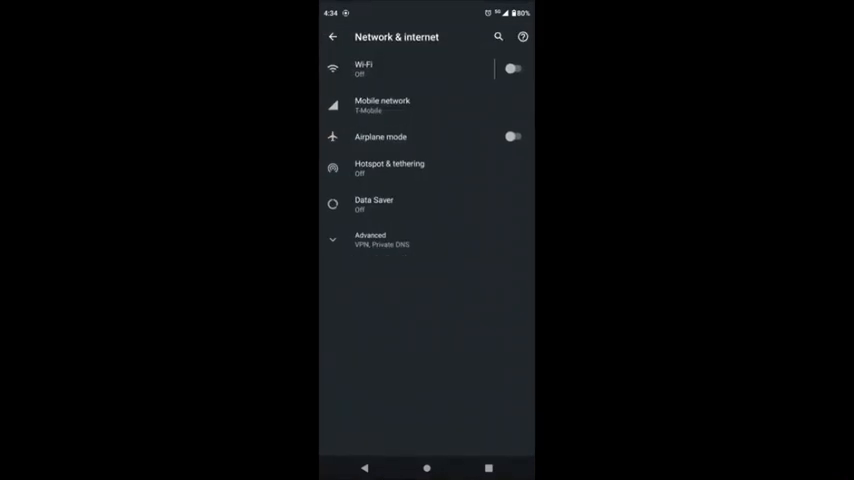
Switch on USB tethering in Hotspot & tethering, leaving hotspot and Bluetooth off.
left_click(389, 167)
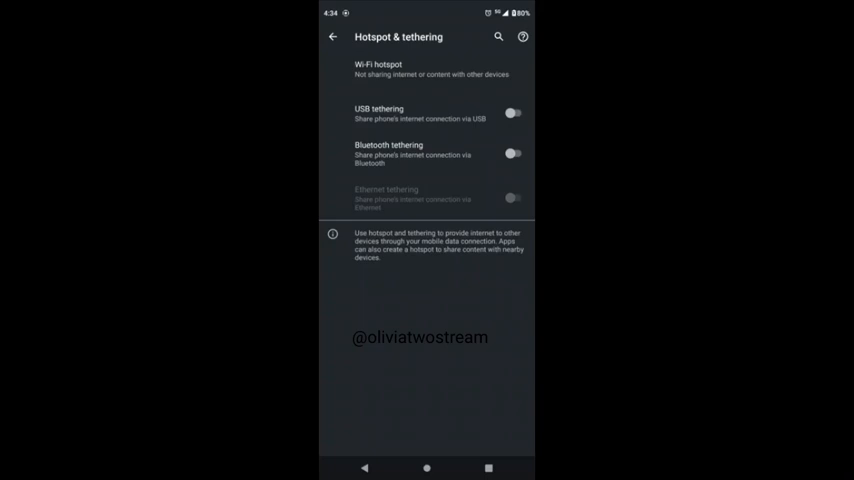
left_click(513, 112)
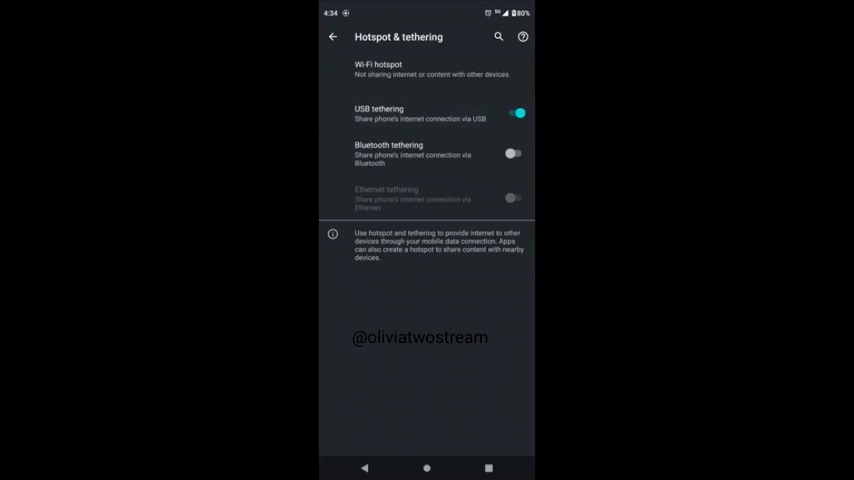